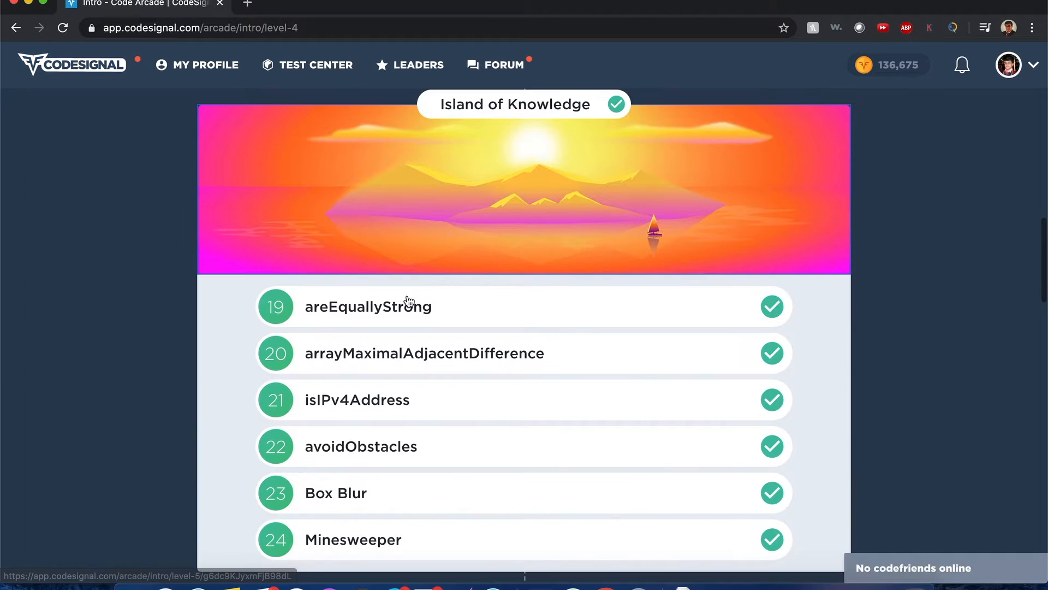
- Open the areEquallyStrong task from the Island of Knowledge level list
{"action": "left_click", "coordinate": [368, 305]}
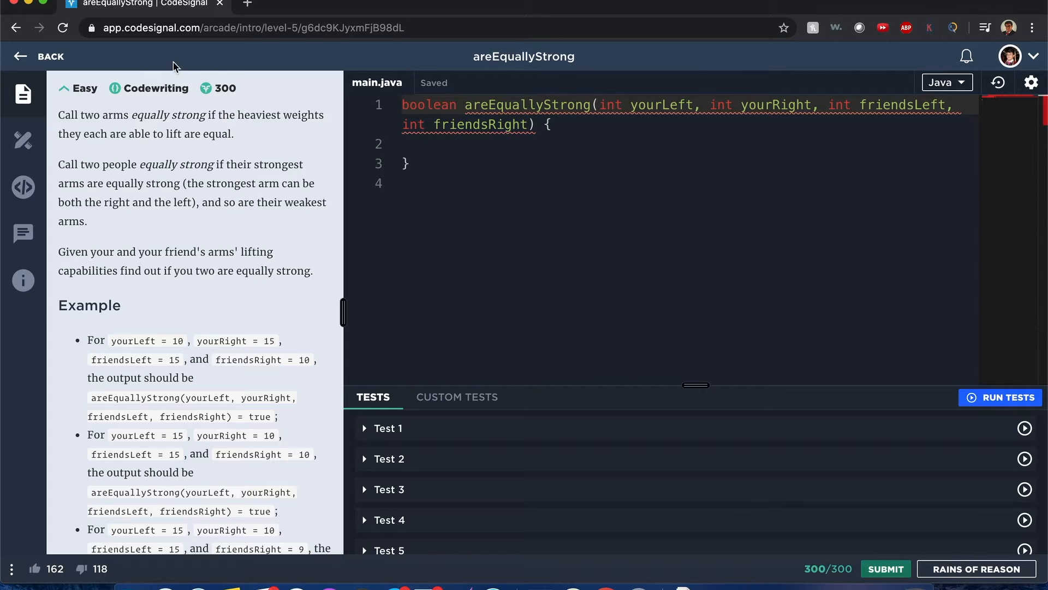
{"action": "mouse_move", "coordinate": [123, 127]}
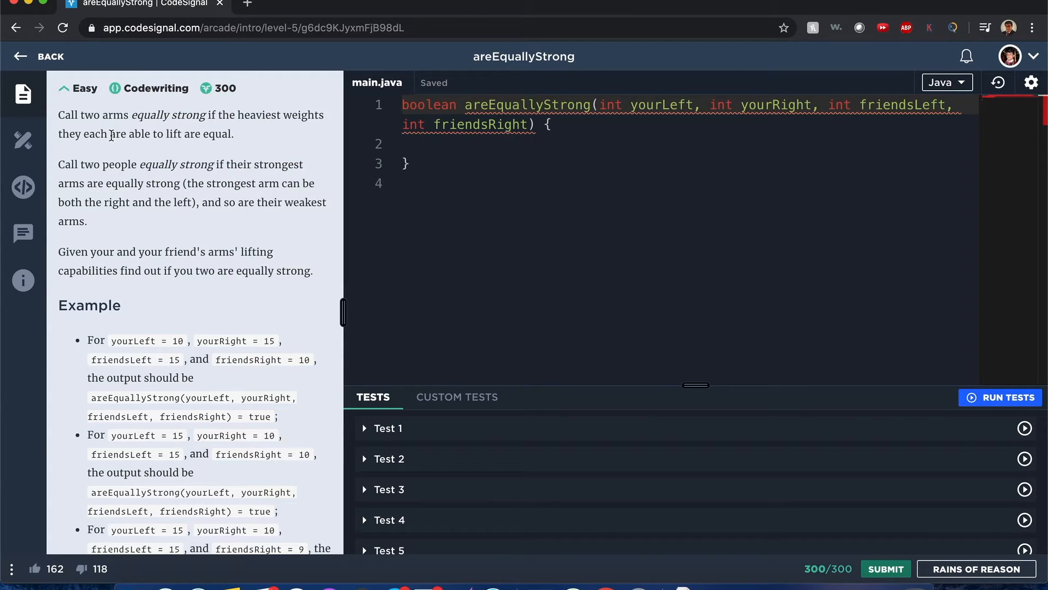
{"action": "mouse_move", "coordinate": [190, 128]}
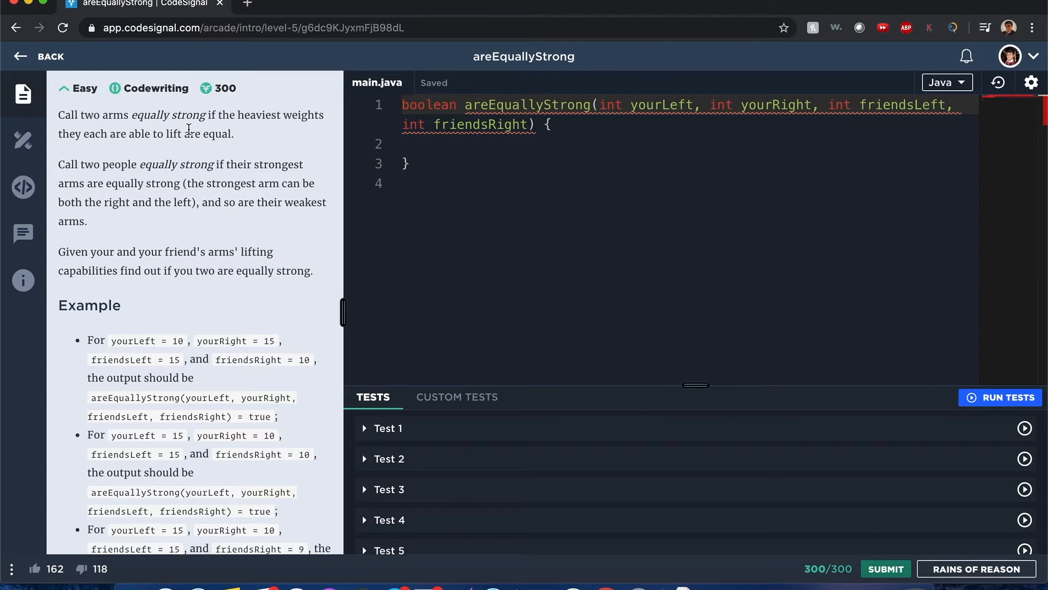
{"action": "mouse_move", "coordinate": [246, 148]}
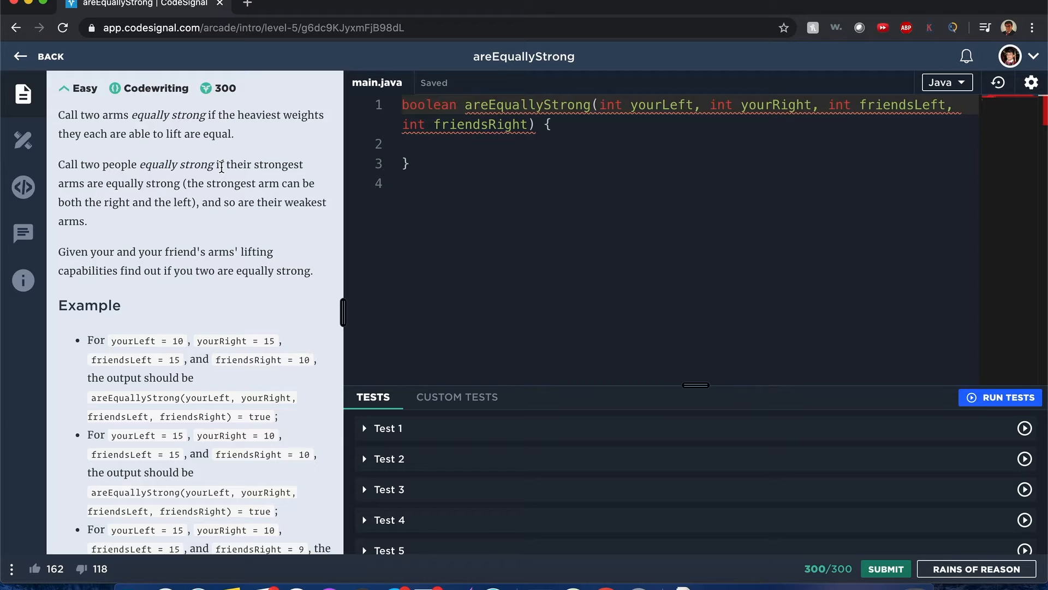
{"action": "mouse_move", "coordinate": [271, 205]}
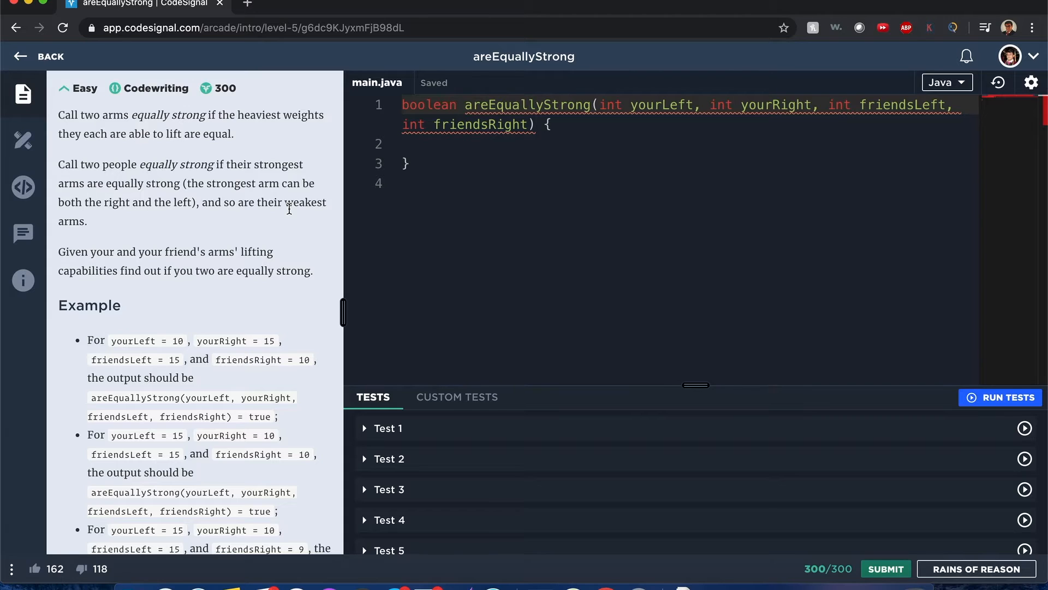
{"action": "mouse_move", "coordinate": [334, 228]}
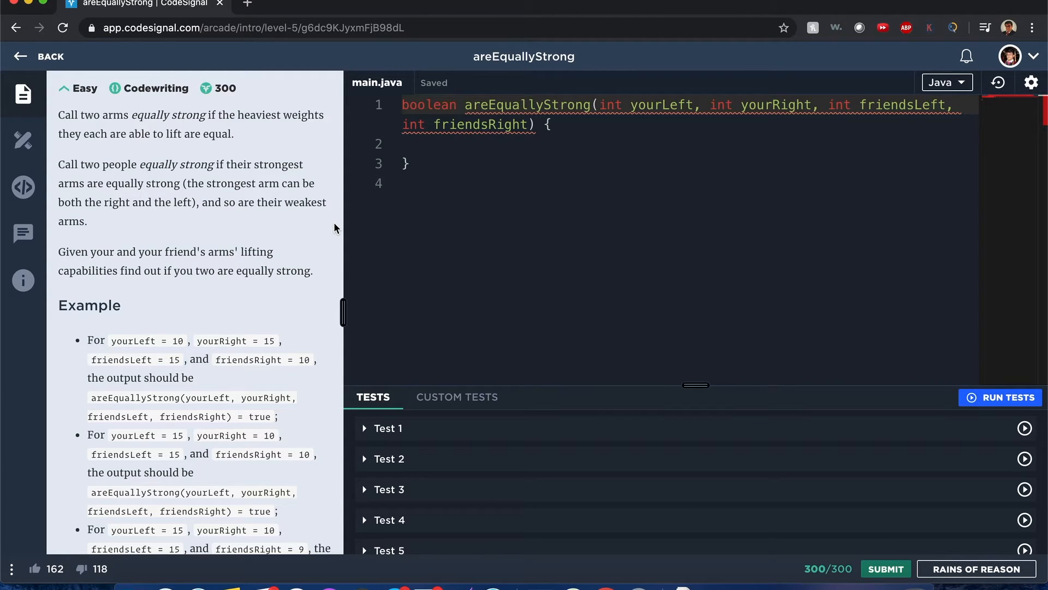
{"action": "mouse_move", "coordinate": [235, 145]}
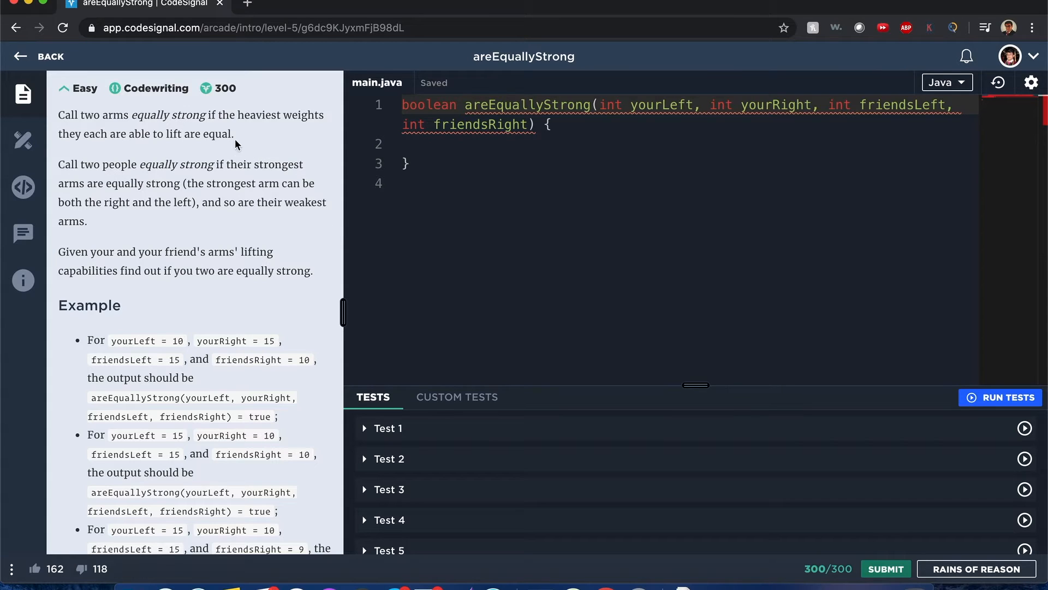
- Read through the rules on strongest and weakest arms and the examples below them
{"action": "left_click_drag", "start_coordinate": [67, 115], "coordinate": [234, 134]}
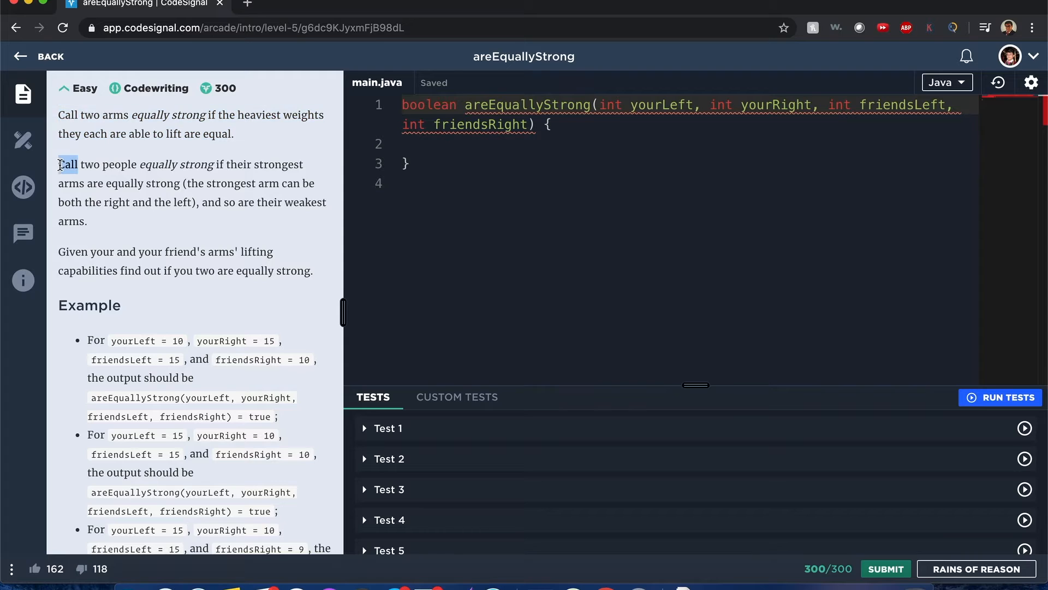
{"action": "left_click_drag", "start_coordinate": [59, 165], "coordinate": [87, 221]}
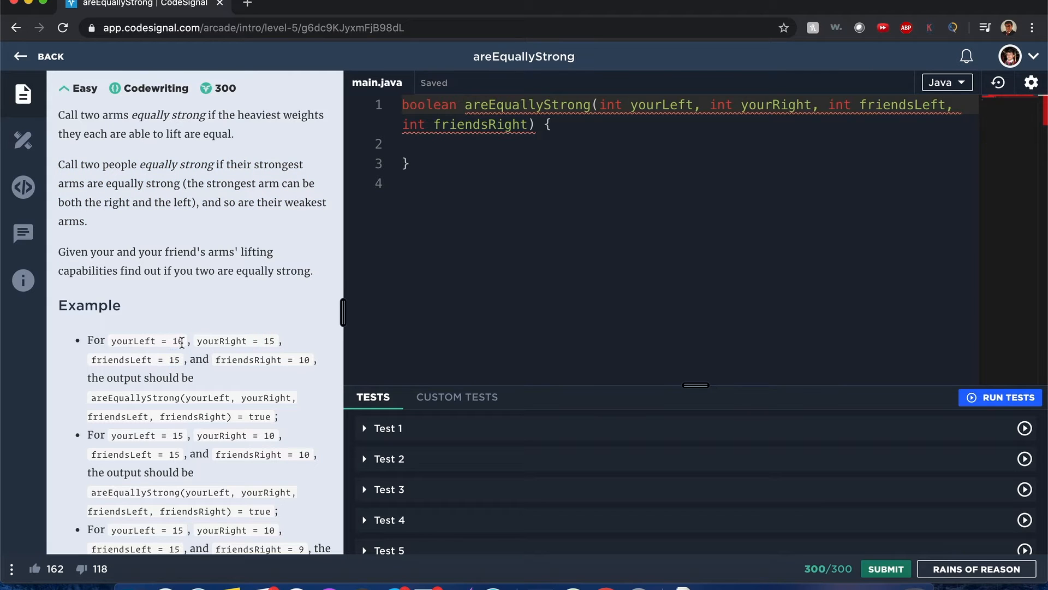
{"action": "scroll", "scroll_direction": "down", "scroll_amount": 3}
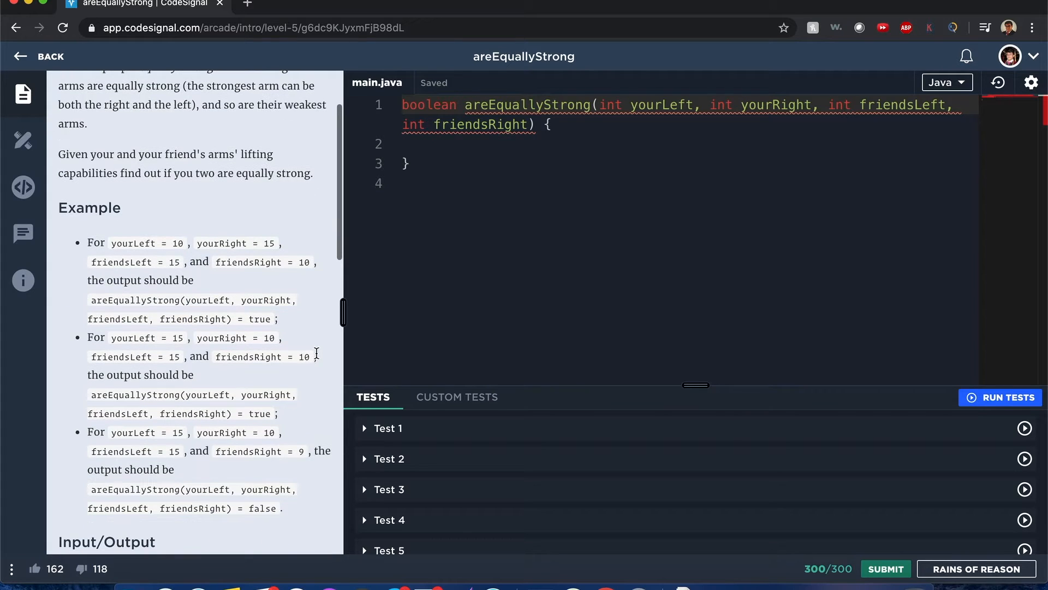
{"action": "mouse_move", "coordinate": [258, 320]}
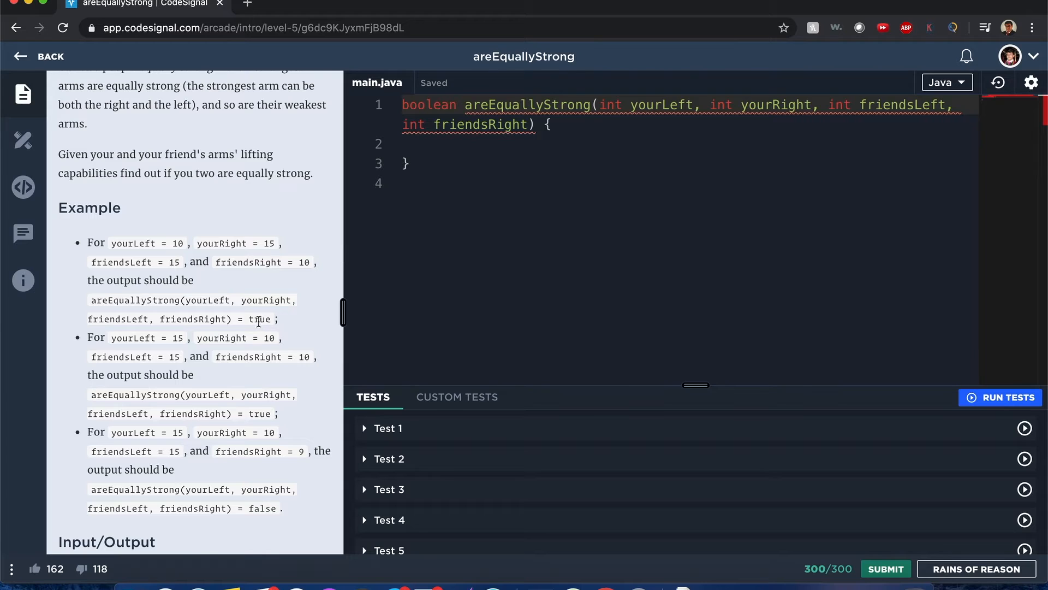
{"action": "mouse_move", "coordinate": [170, 337]}
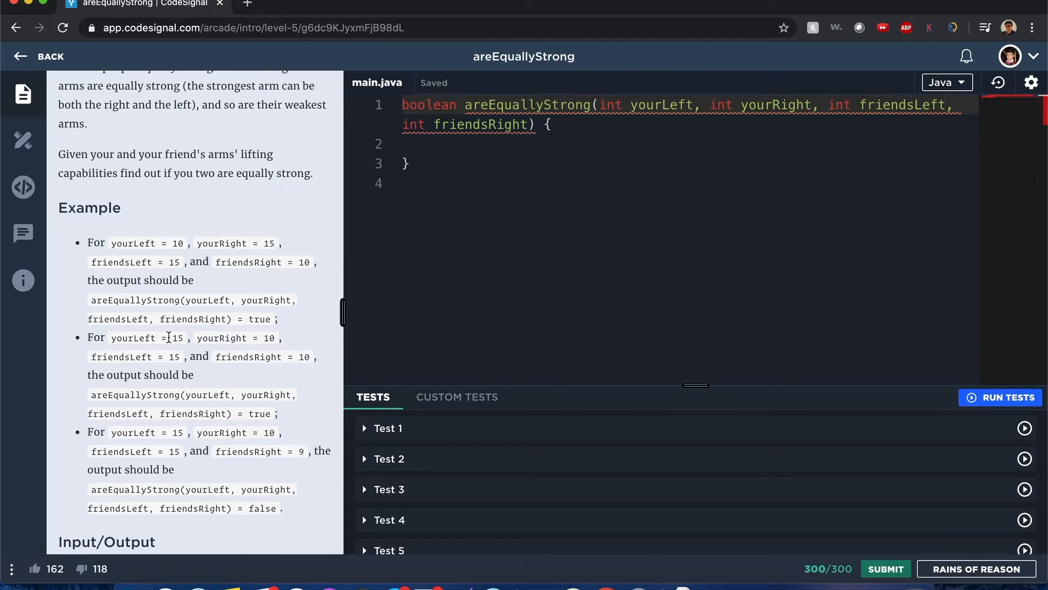
{"action": "mouse_move", "coordinate": [210, 372]}
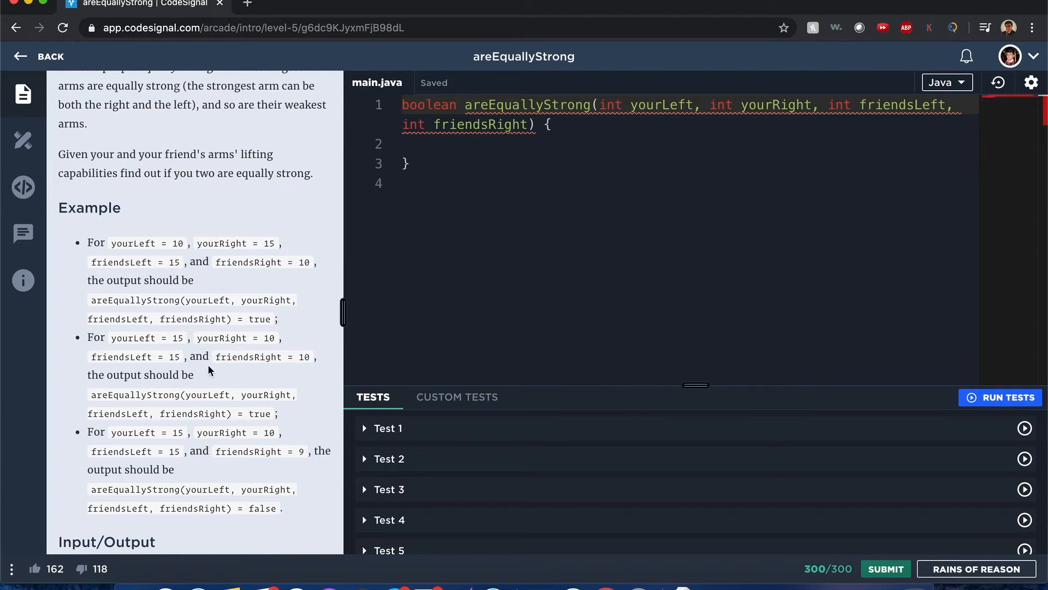
{"action": "scroll", "scroll_direction": "down", "scroll_amount": 3}
{"action": "type", "text": "//"}
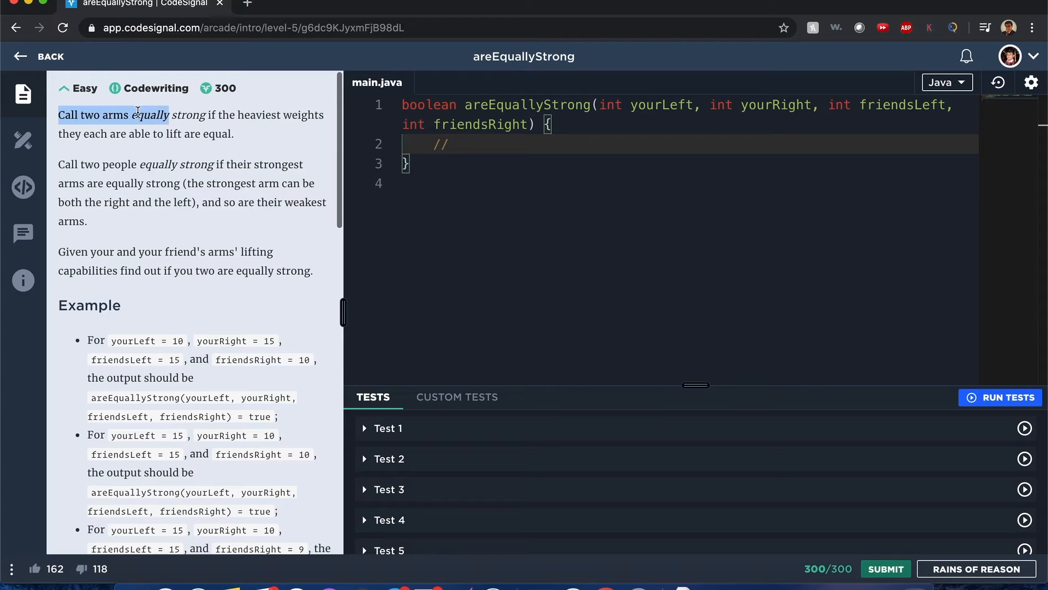
- Note the example arm values as comments // 15 10 and // 20 5 in the function body
{"action": "left_click_drag", "start_coordinate": [57, 184], "coordinate": [86, 222]}
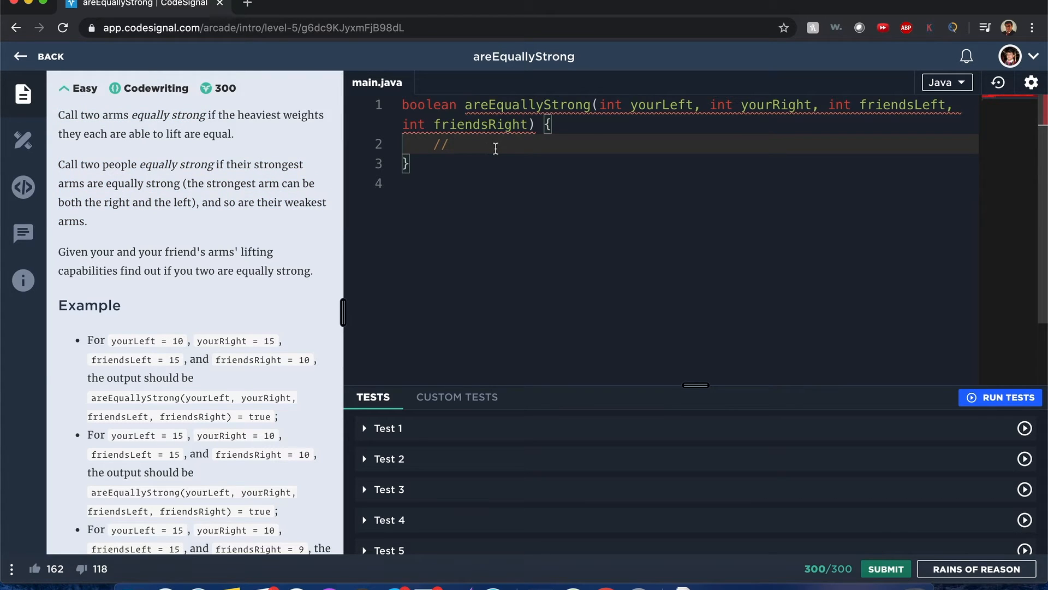
{"action": "type", "text": "15 10"}
{"action": "type", "text": "//"}
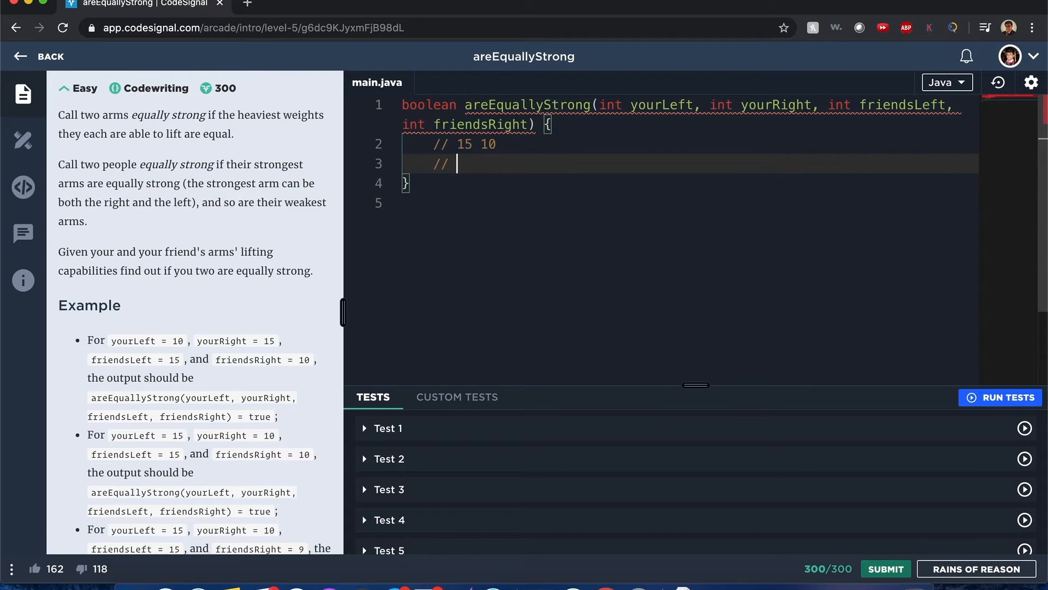
{"action": "type", "text": "20"}
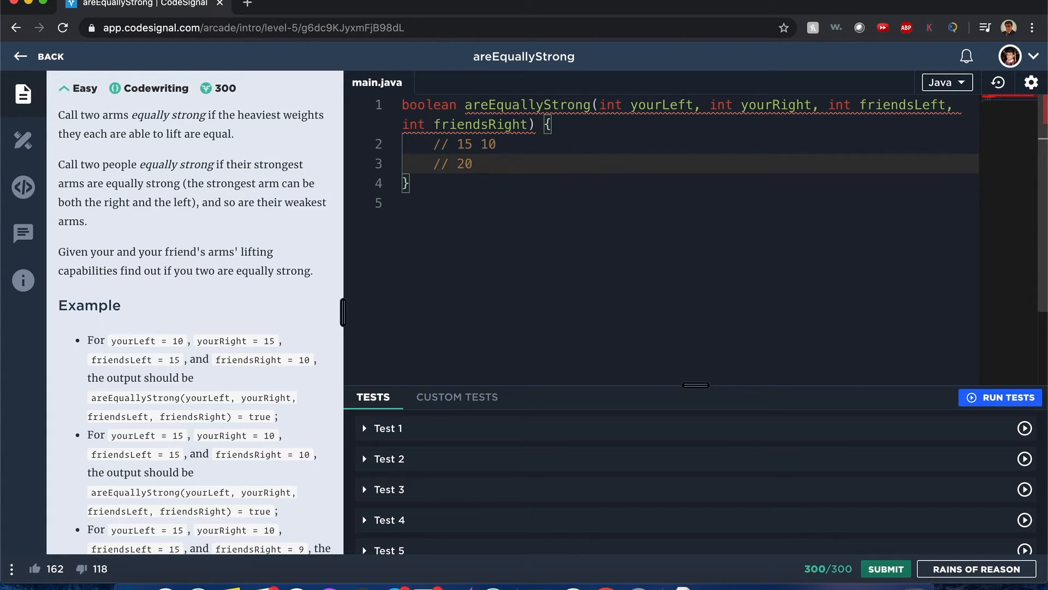
{"action": "type", "text": "5"}
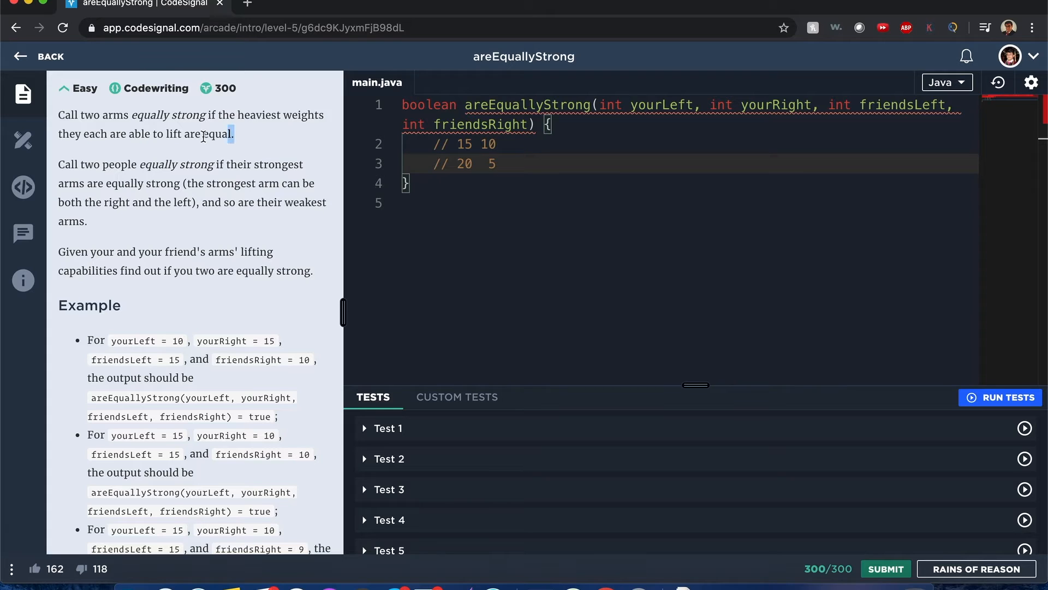
- Re-read the definition of equally strong arms in the description
{"action": "left_click_drag", "start_coordinate": [99, 115], "coordinate": [234, 134]}
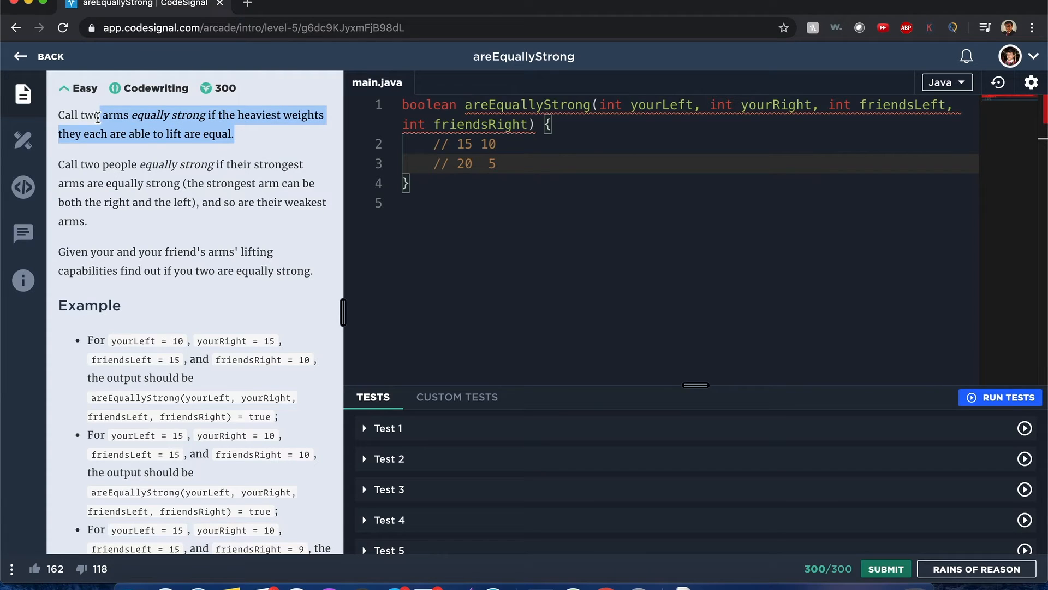
{"action": "mouse_move", "coordinate": [176, 185]}
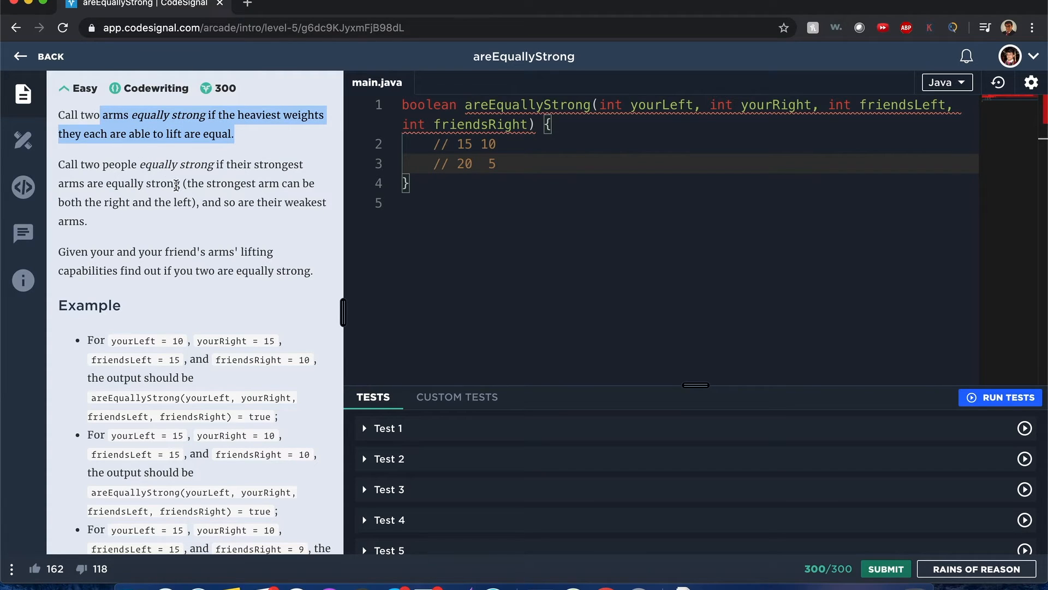
{"action": "left_click", "coordinate": [208, 139]}
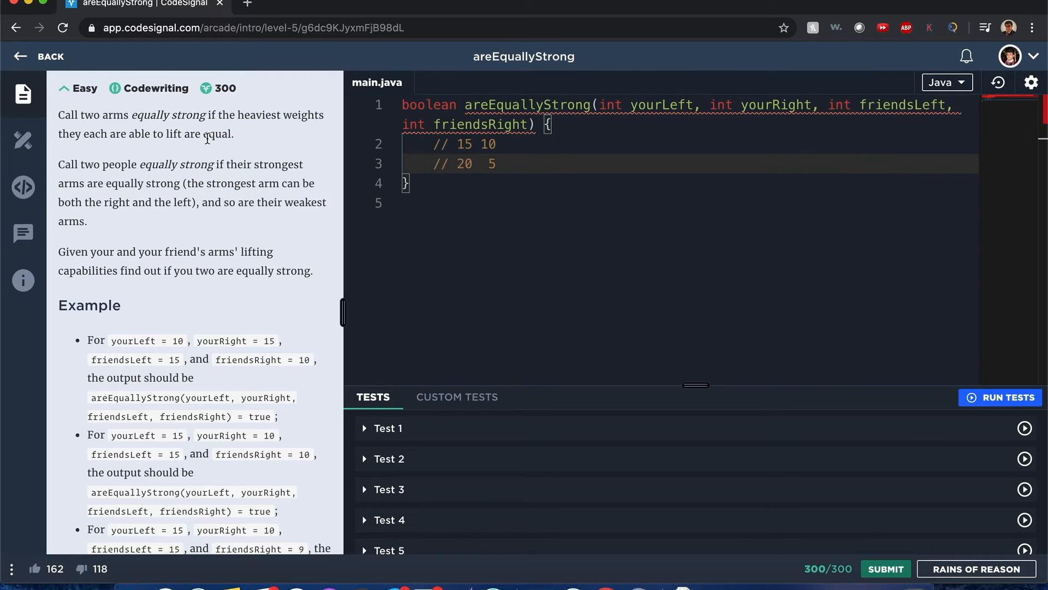
{"action": "left_click_drag", "start_coordinate": [84, 115], "coordinate": [233, 134]}
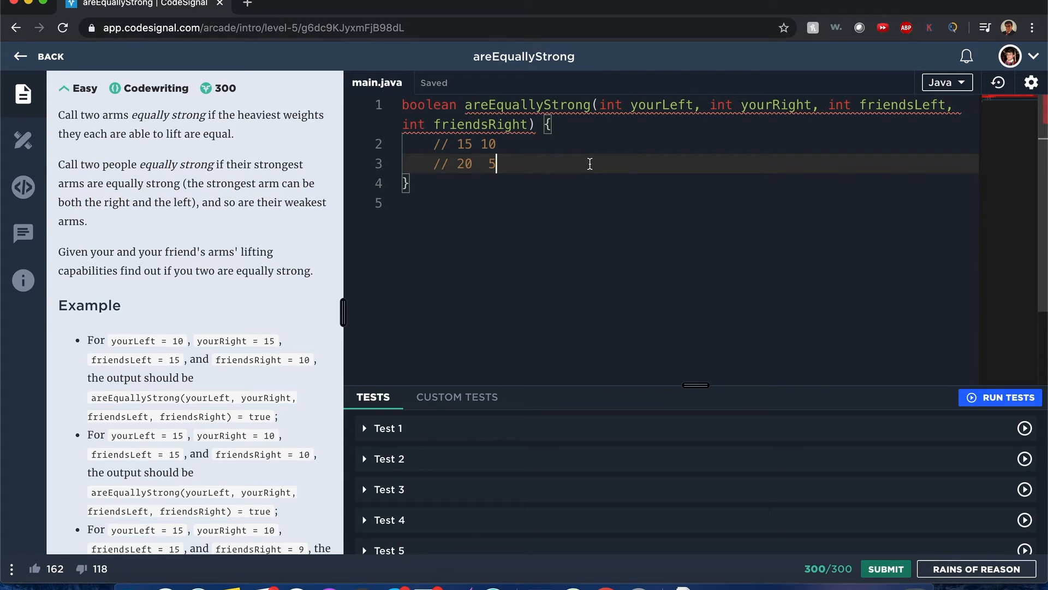
{"action": "mouse_move", "coordinate": [691, 159]}
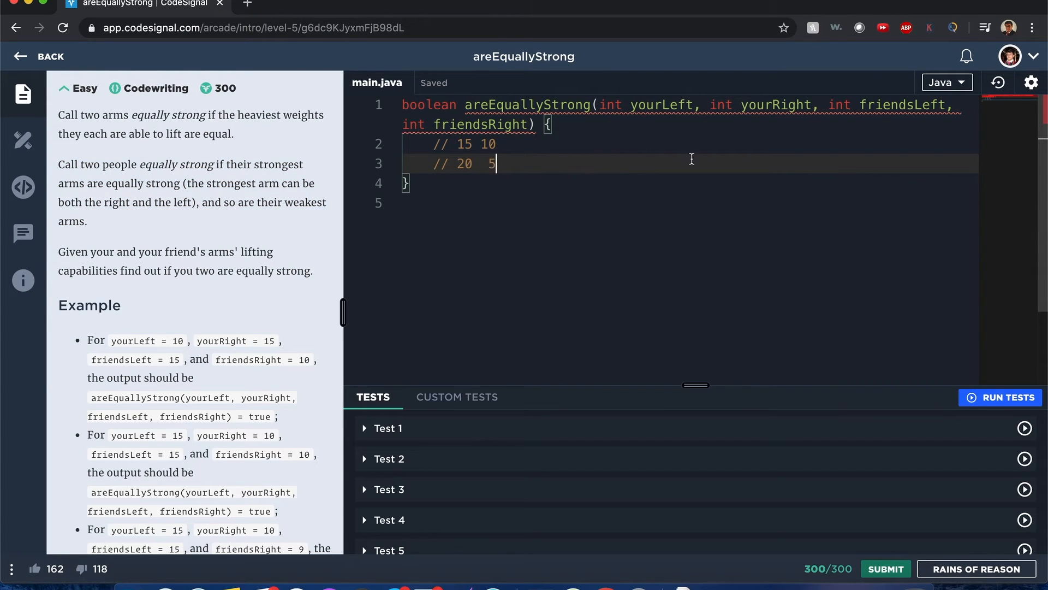
{"action": "double_click", "coordinate": [662, 105]}
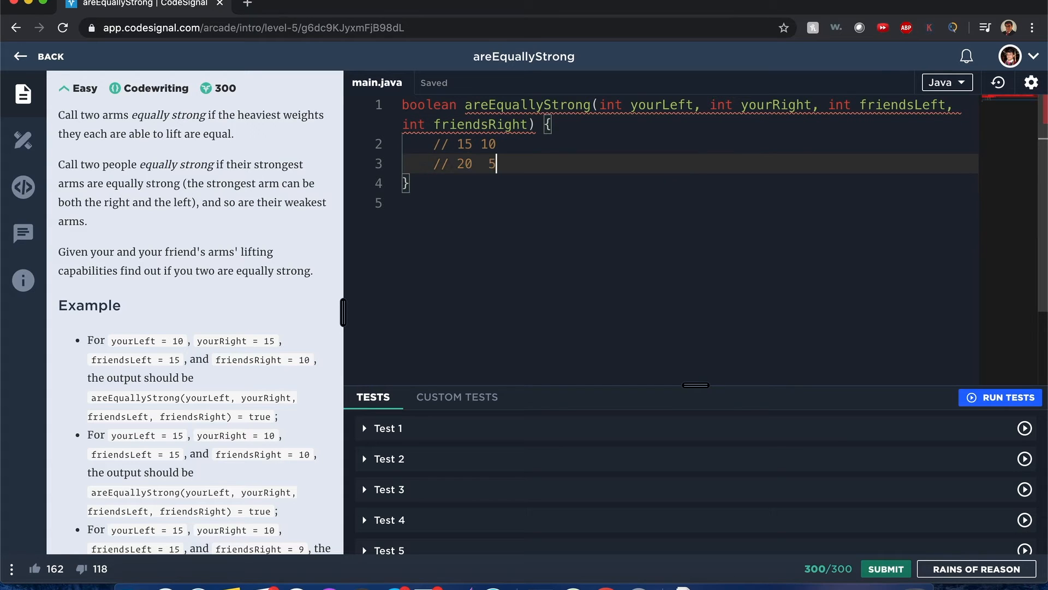
- Declare boolean strongest and weakest and return strongest && weakest
{"action": "type", "text": "ib"}
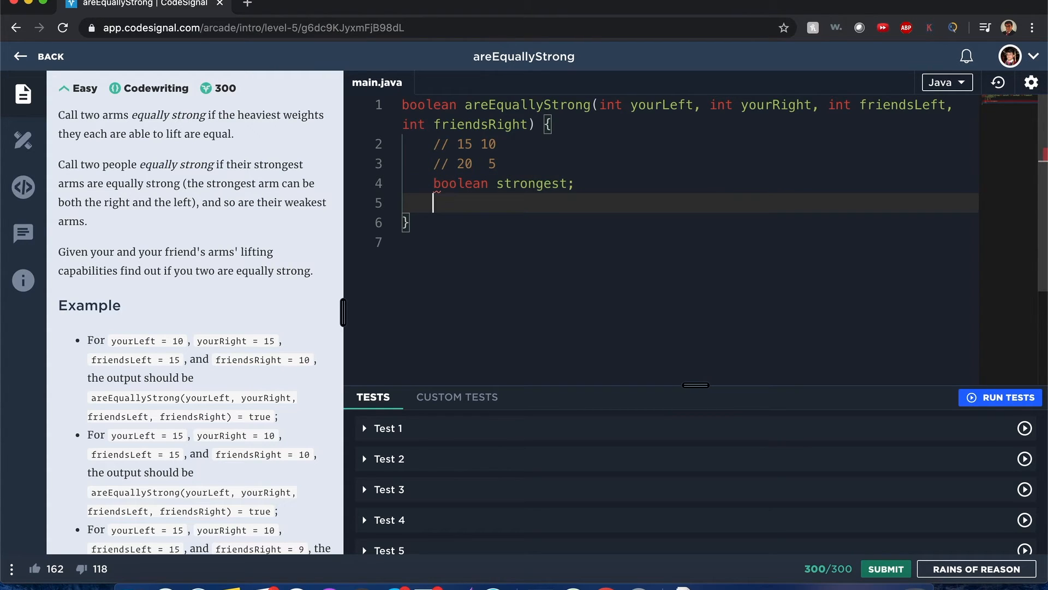
{"action": "type", "text": "boolean weakest"}
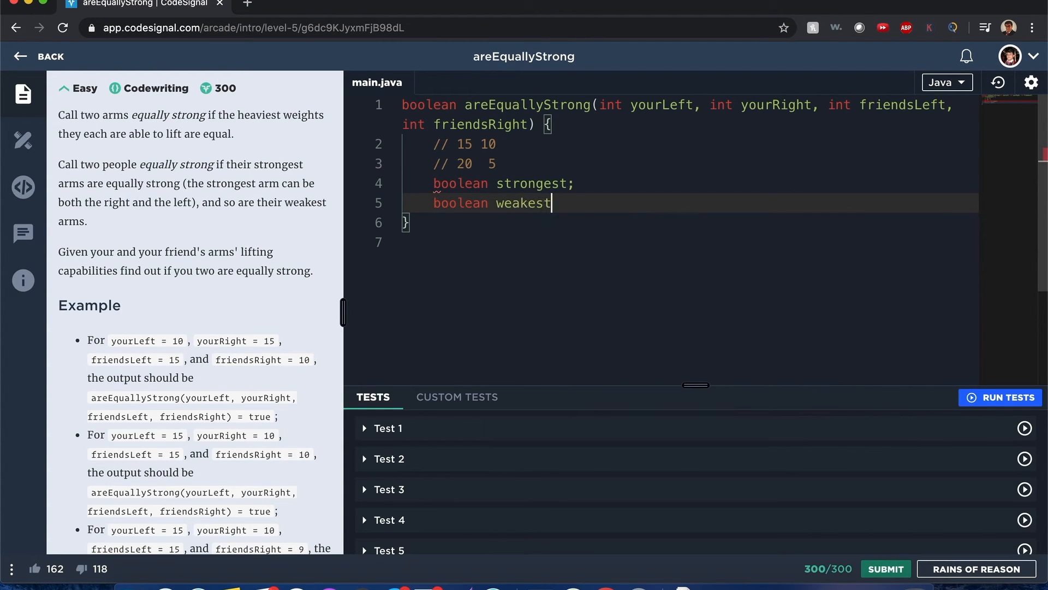
{"action": "type", "text": ";"}
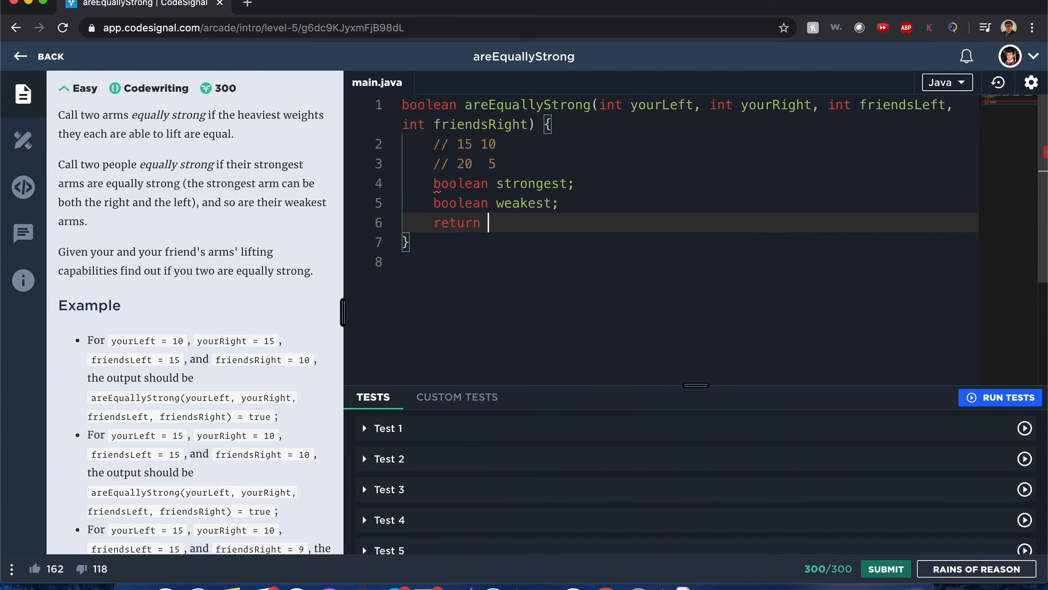
{"action": "type", "text": "strongst"}
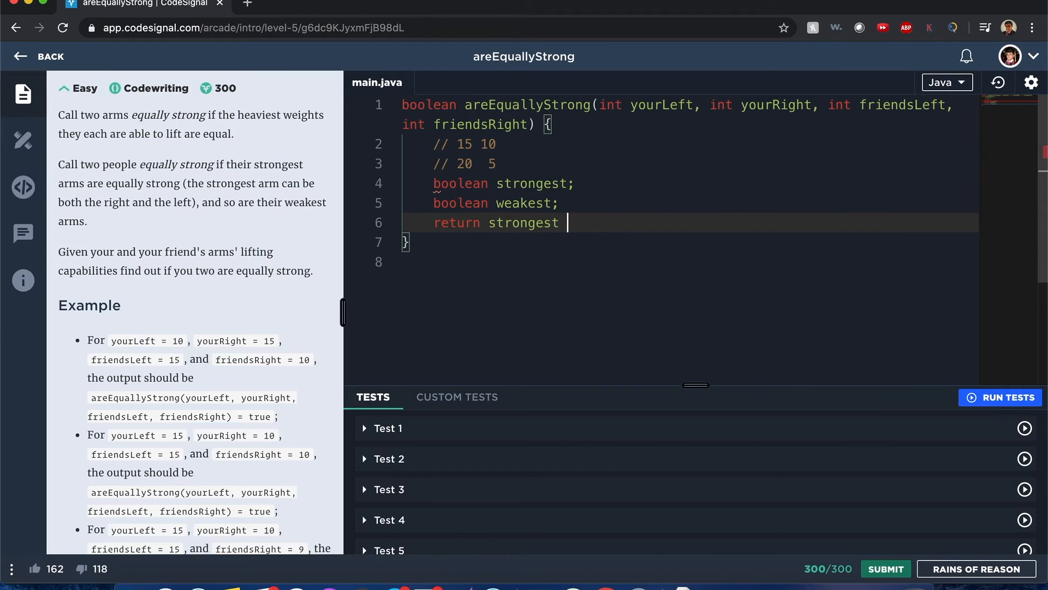
{"action": "type", "text": "&& weakest;"}
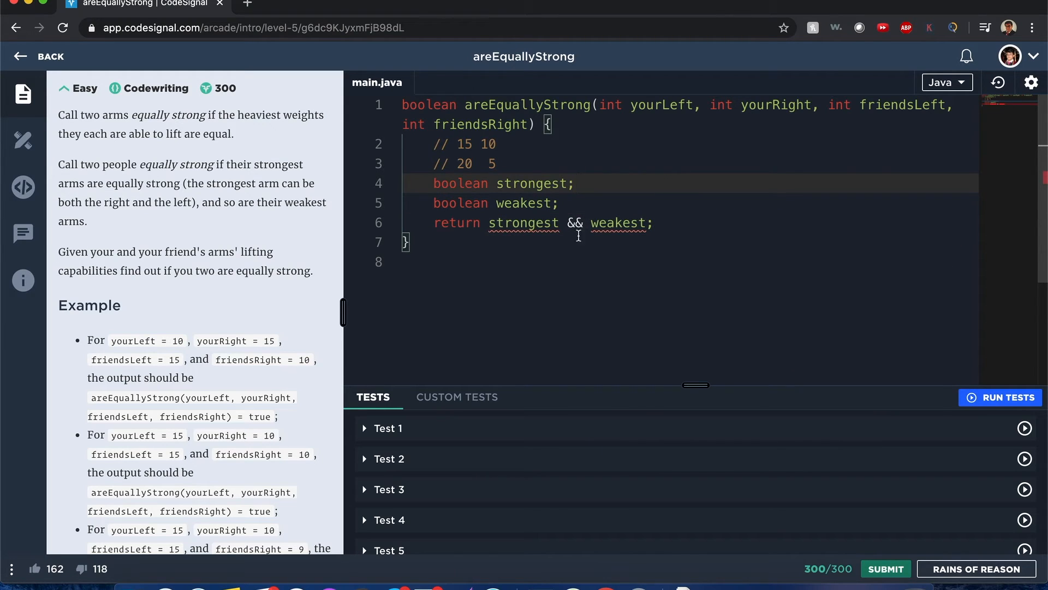
{"action": "double_click", "coordinate": [574, 222]}
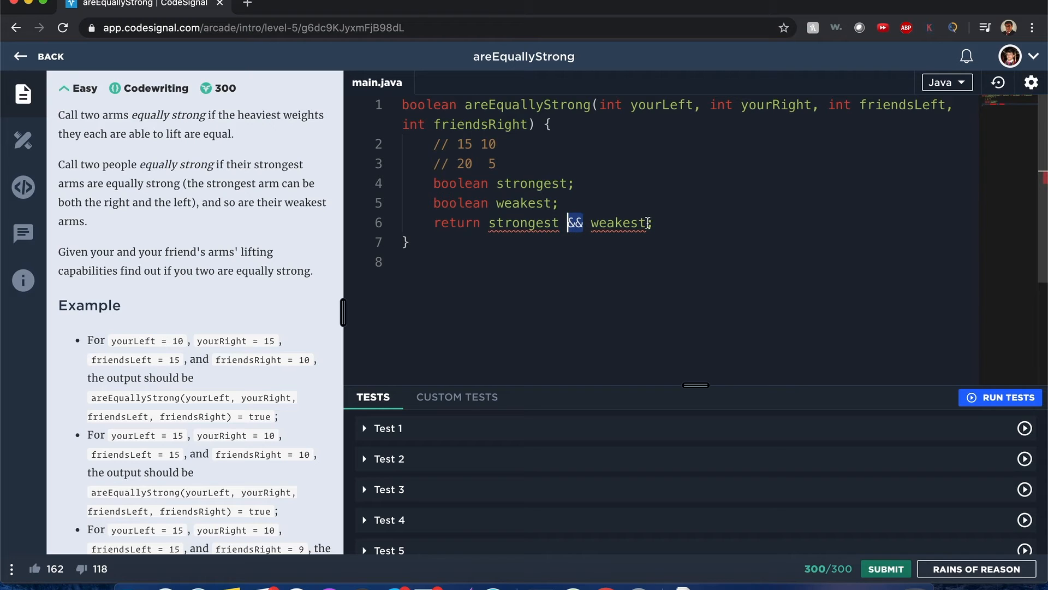
{"action": "mouse_move", "coordinate": [615, 222]}
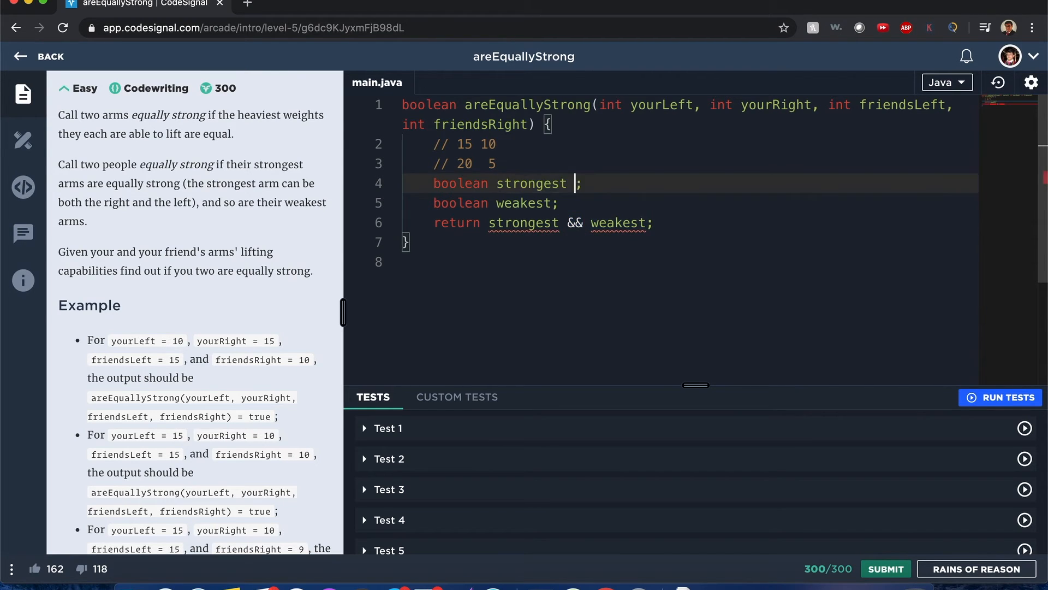
- Assign strongest = Integer.max(yourLeft, yourRight) == Integer.max(friendsLeft, friendsRight)
{"action": "type", "text": "= I;"}
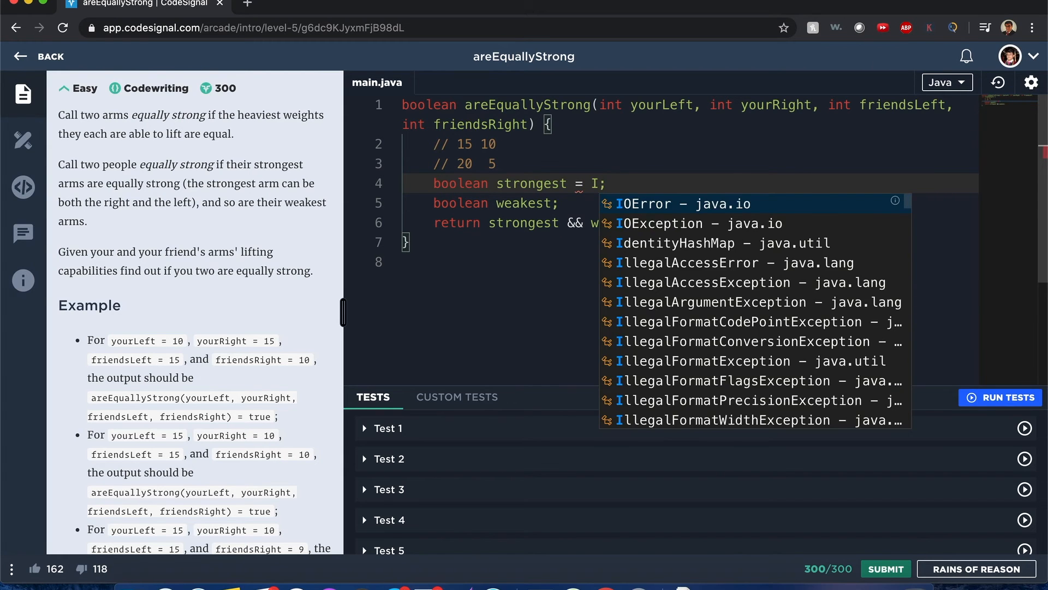
{"action": "type", "text": "Integer."}
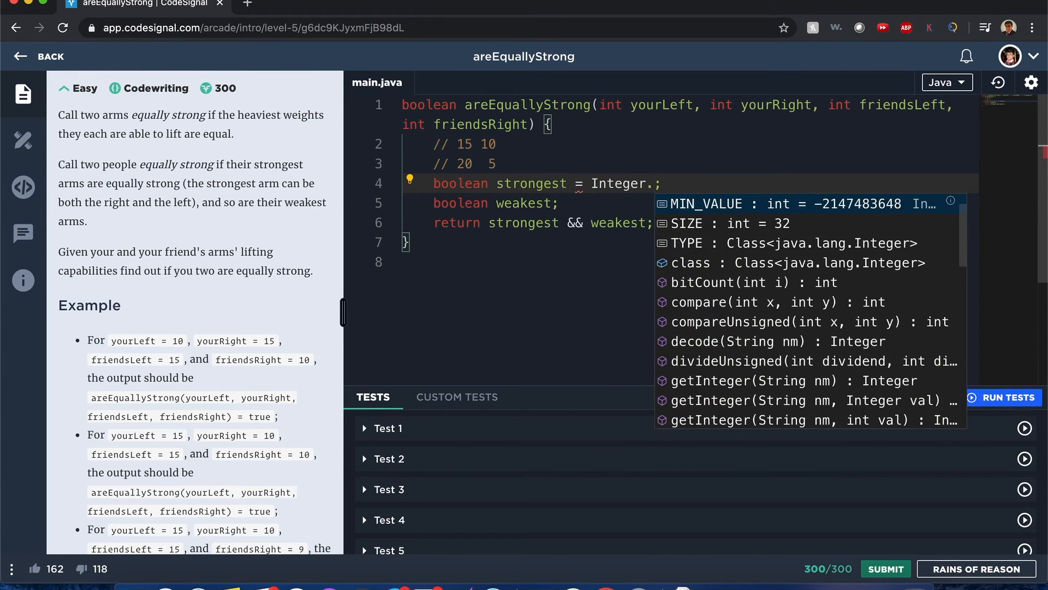
{"action": "type", "text": "max(a, b)"}
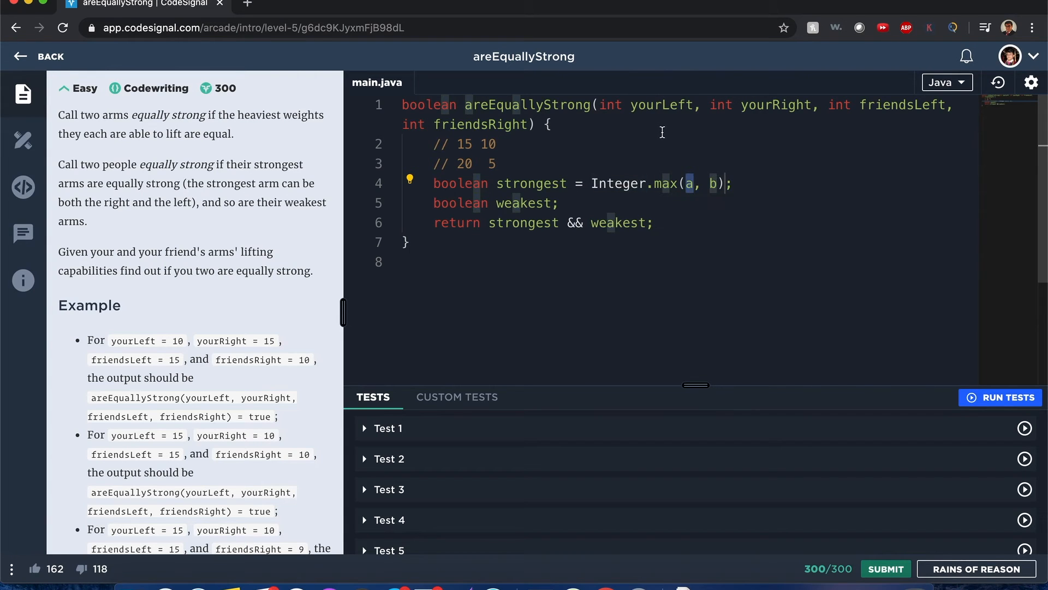
{"action": "type", "text": "yourLeft"}
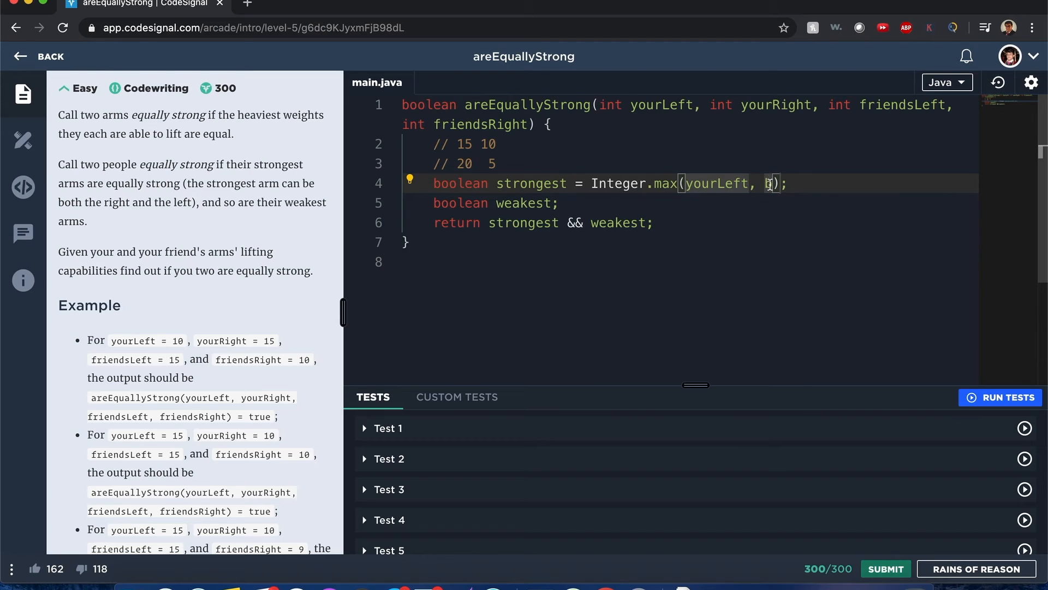
{"action": "type", "text": "yourRi"}
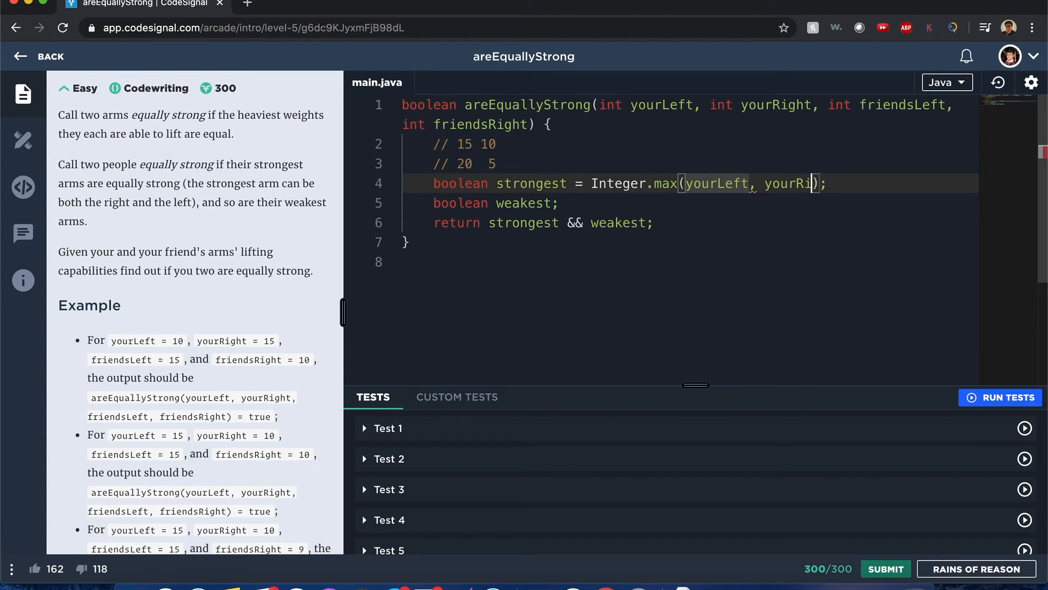
{"action": "type", "text": "ght"}
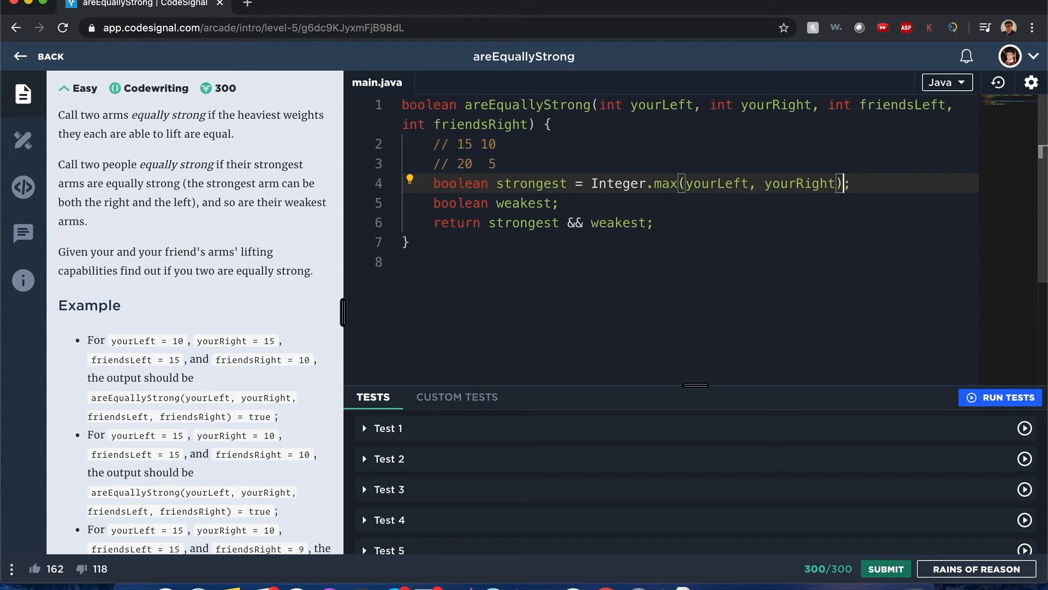
{"action": "type", "text": "== Integer.max(friendsLeft, friendsRight"}
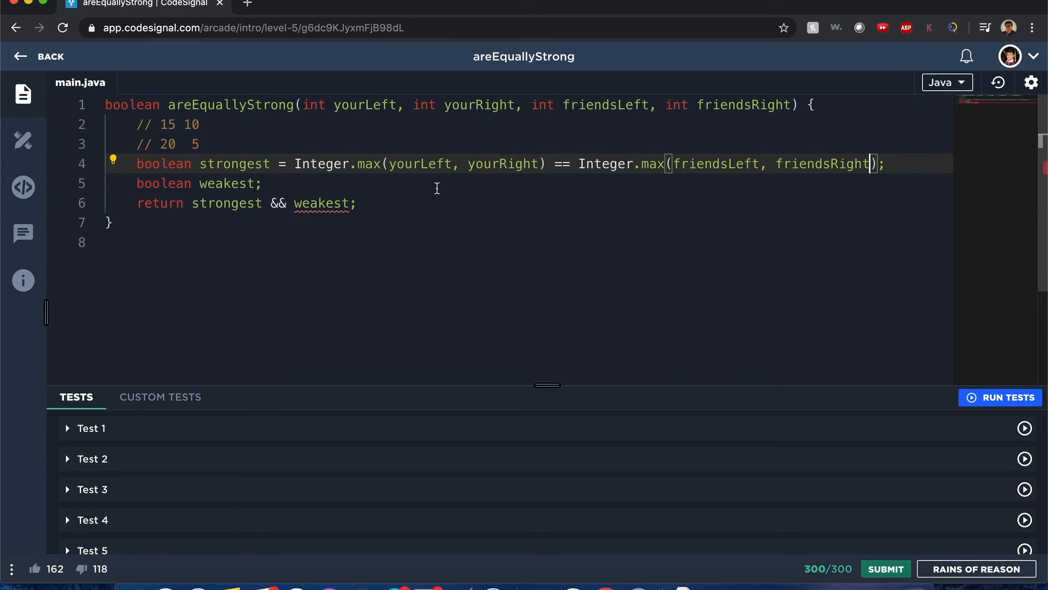
- Copy the comparison to weakest using Integer.min of both people's arms
{"action": "left_click_drag", "start_coordinate": [274, 164], "coordinate": [885, 164]}
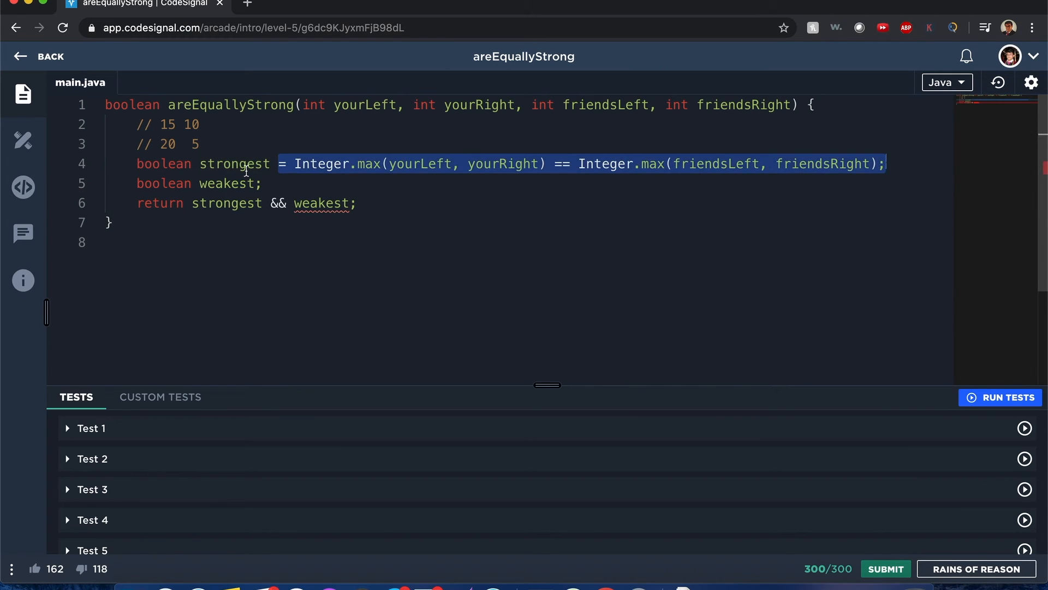
{"action": "type", "text": "= Integer.max(yourLeft, yourRight) == Integer.max(friendsLeft, friendsRight);"}
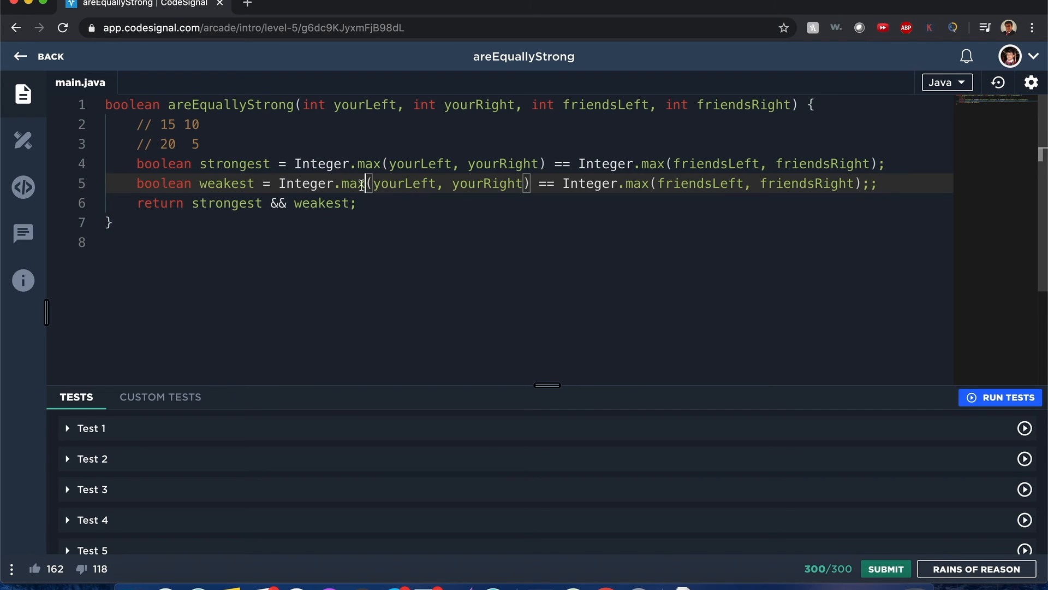
{"action": "type", "text": "min"}
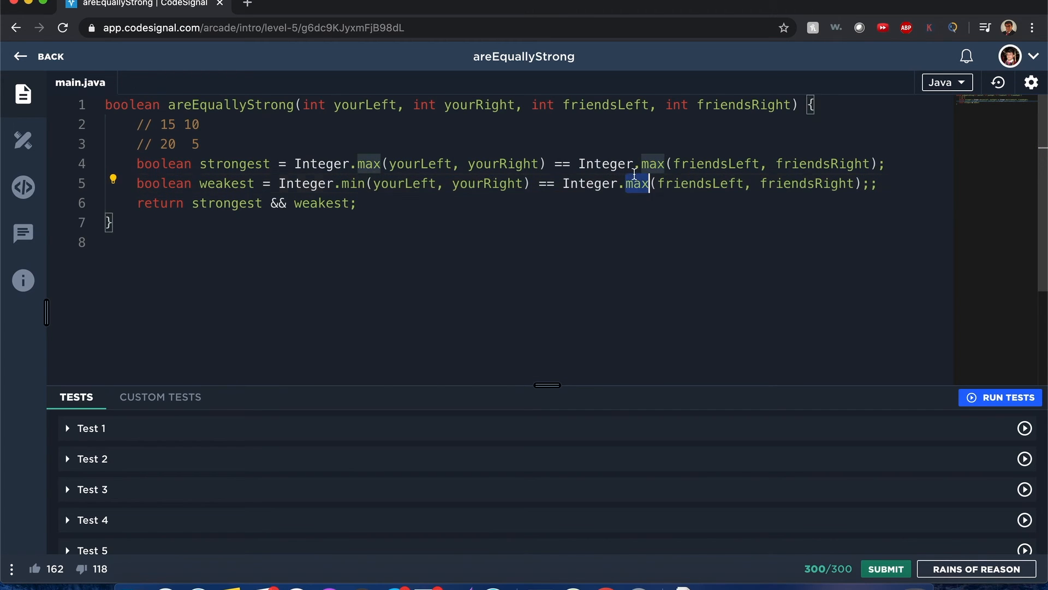
{"action": "type", "text": "min"}
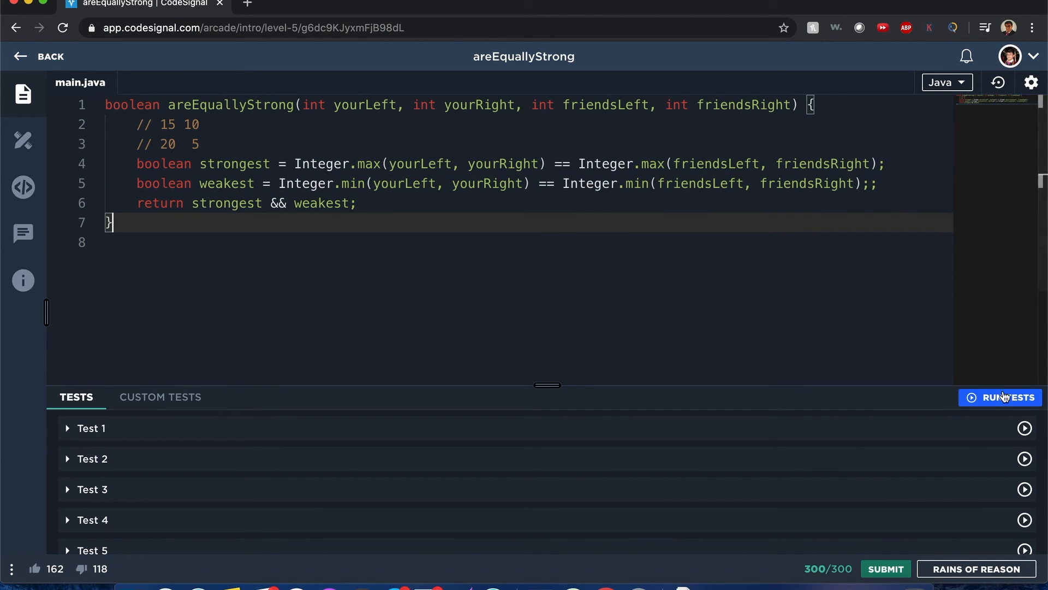
- Run the 14 sample tests, see them all pass, and submit the solution
{"action": "left_click", "coordinate": [999, 398]}
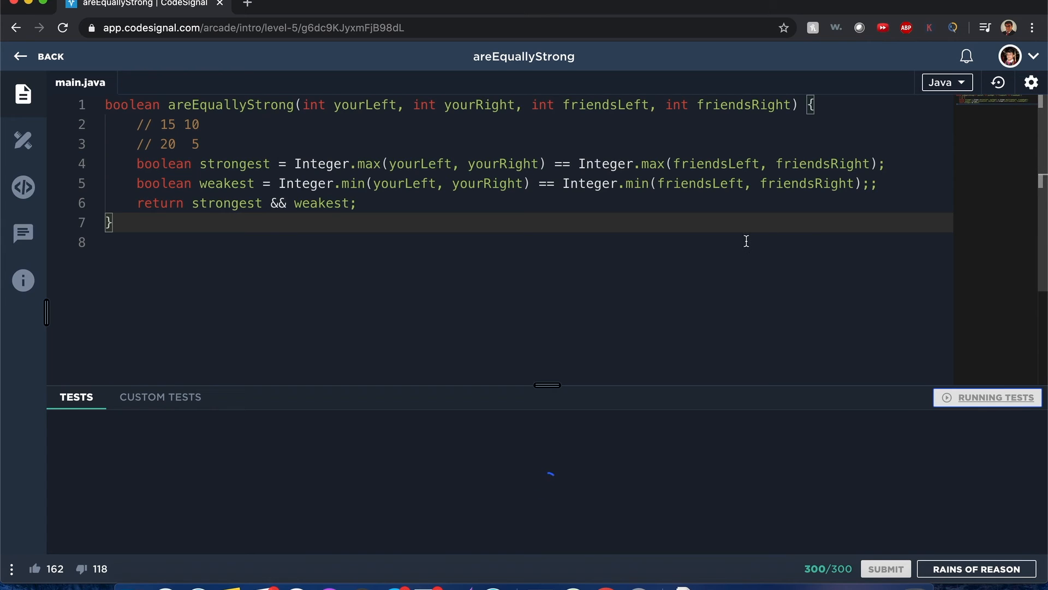
{"action": "left_click", "coordinate": [987, 397]}
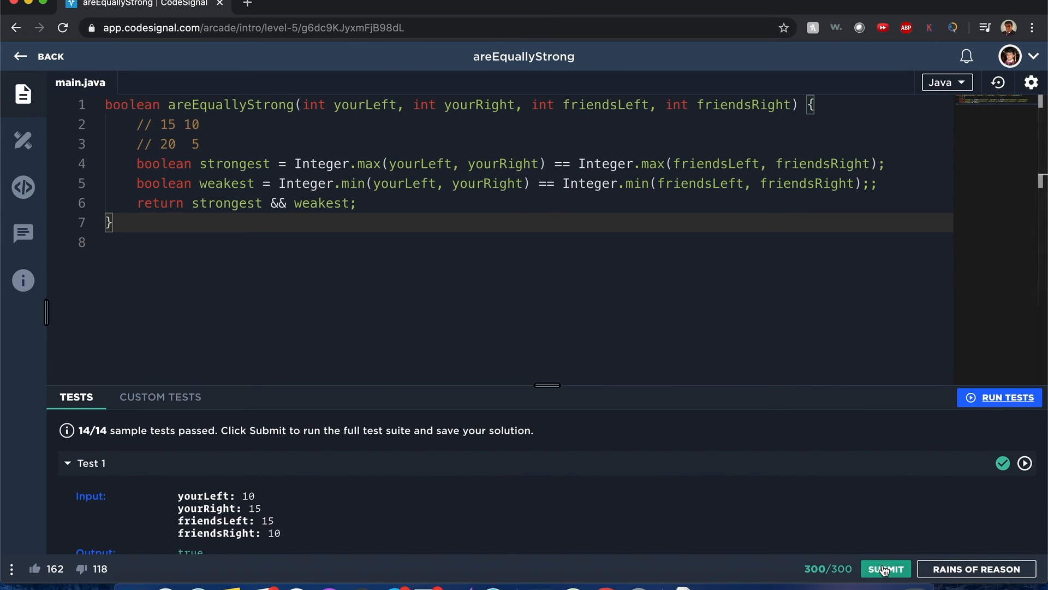
{"action": "left_click", "coordinate": [886, 569]}
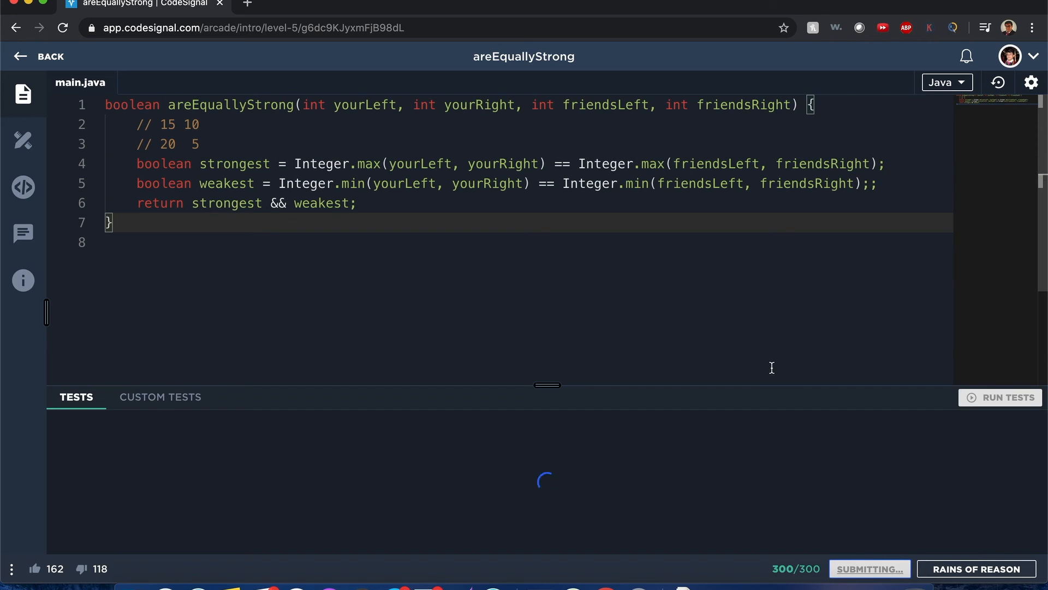